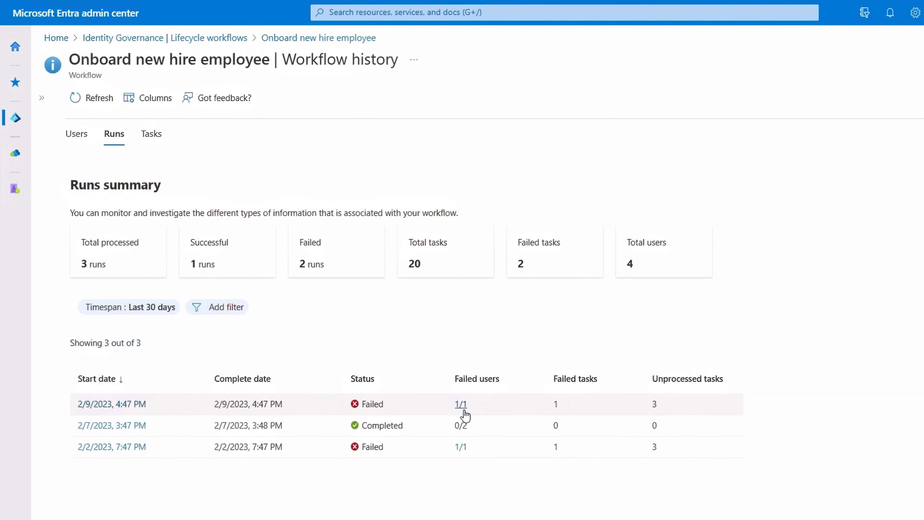
pyautogui.click(461, 403)
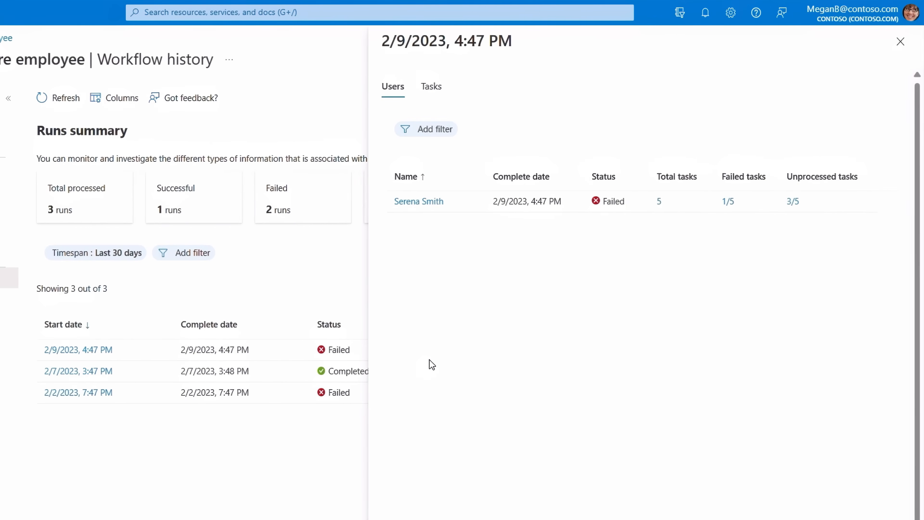
pyautogui.click(589, 201)
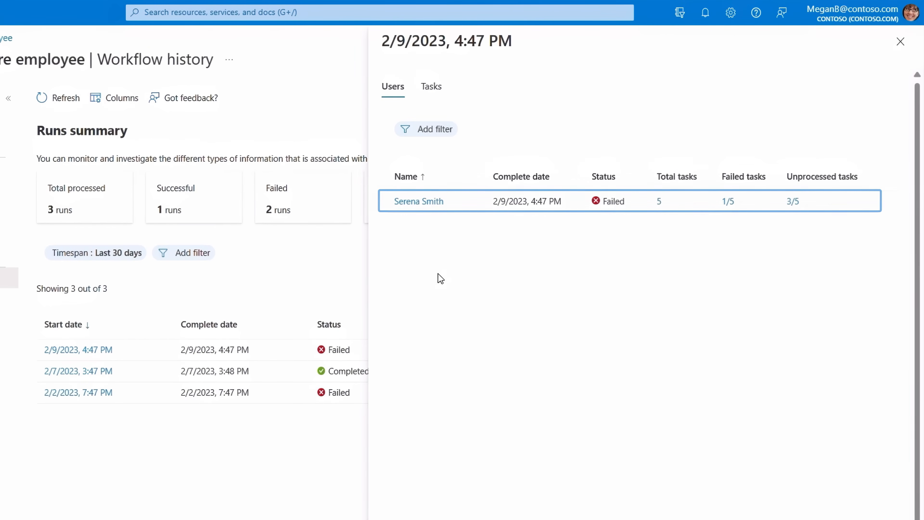
pyautogui.moveTo(732, 222)
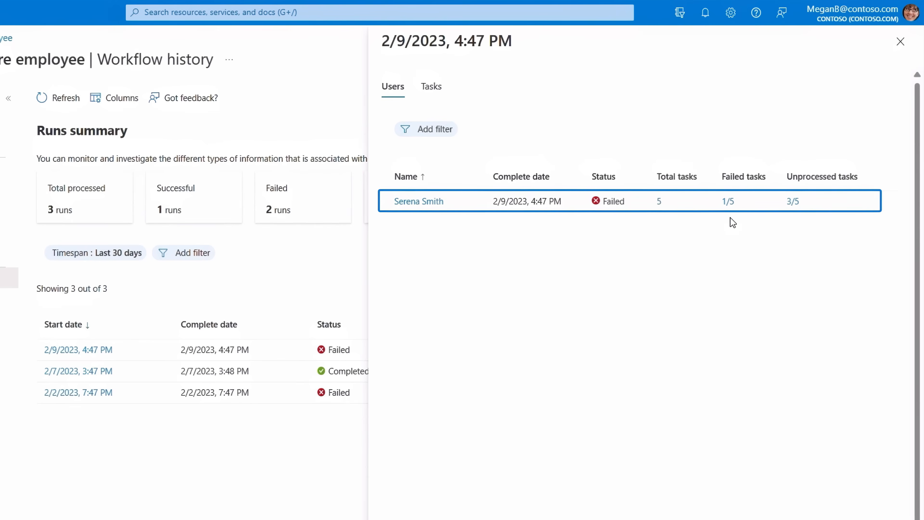
pyautogui.moveTo(800, 223)
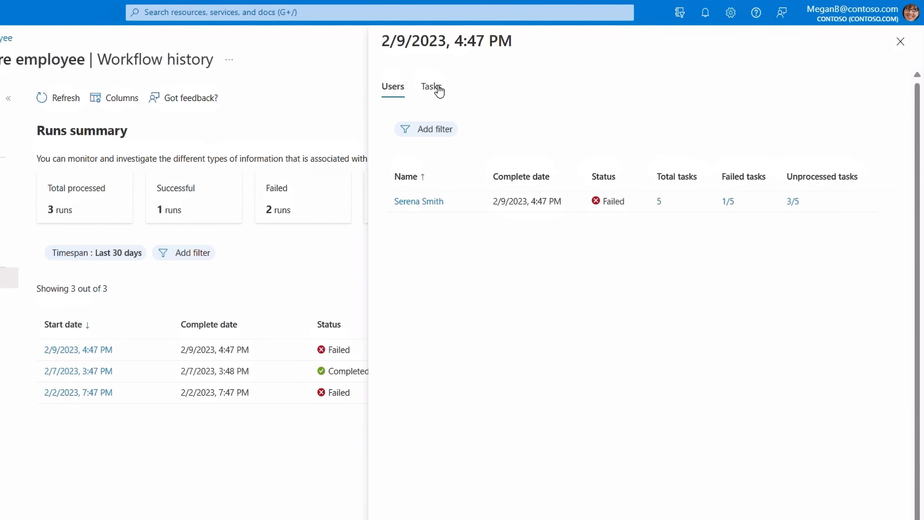
# - Show the run's Tasks list, revealing Send Welcome Email failed for a missing or invalid email
pyautogui.click(430, 87)
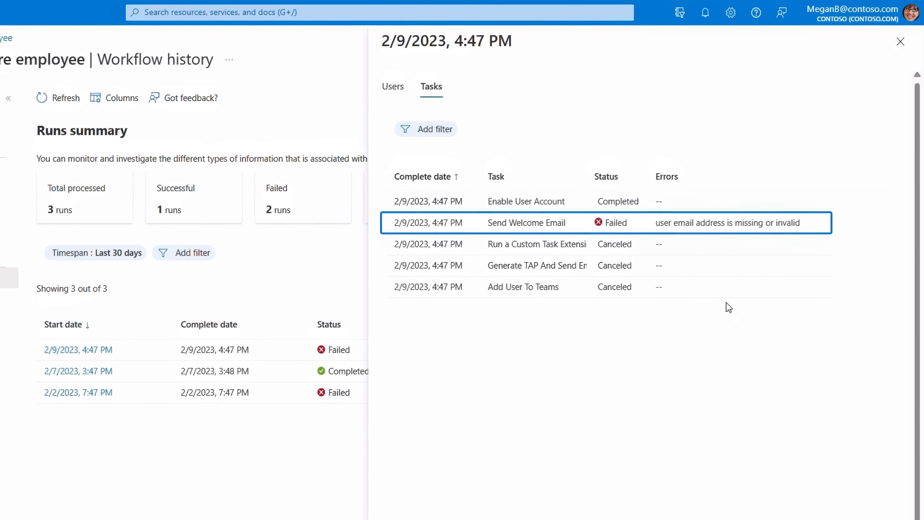
pyautogui.moveTo(742, 231)
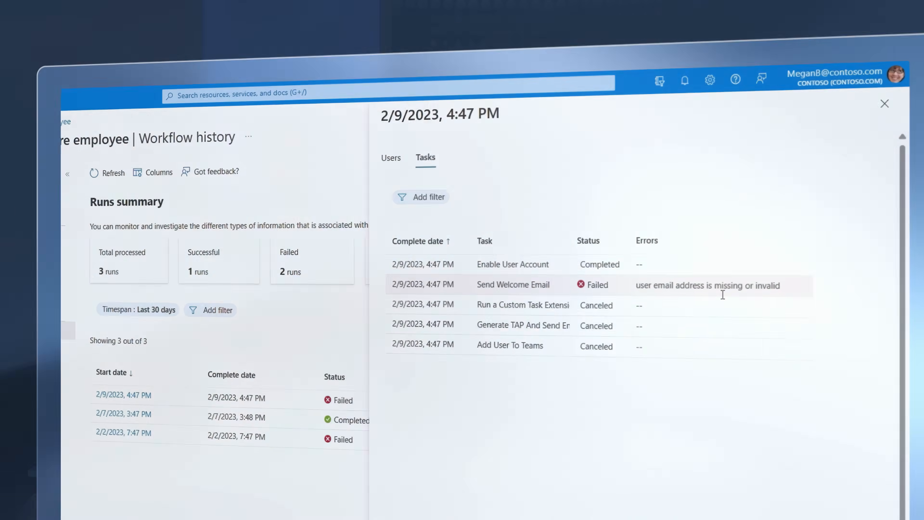
# - Close the run pane and return to the Lifecycle workflows list, onboarding workflow at version 10
pyautogui.click(884, 104)
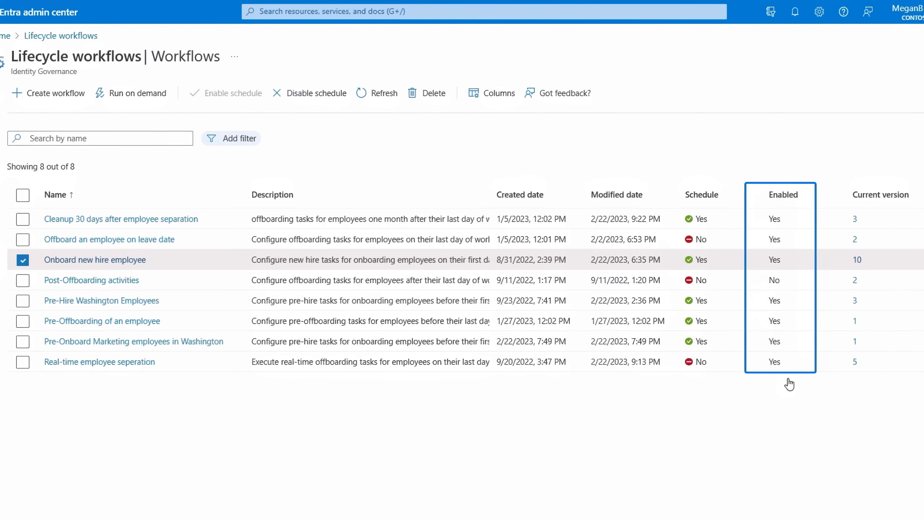
pyautogui.click(874, 194)
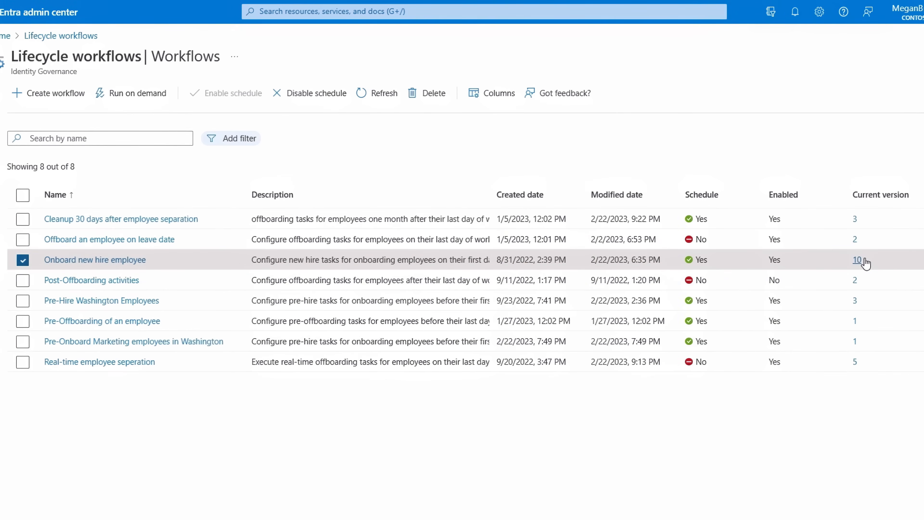
# - Open Onboard new hire employee's version 10 details and review its Marketing scope rule
pyautogui.click(856, 260)
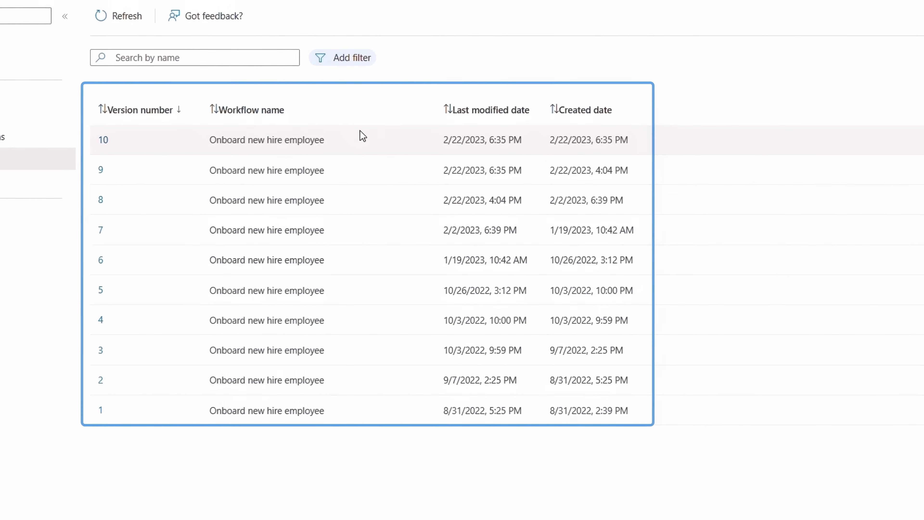
pyautogui.moveTo(333, 144)
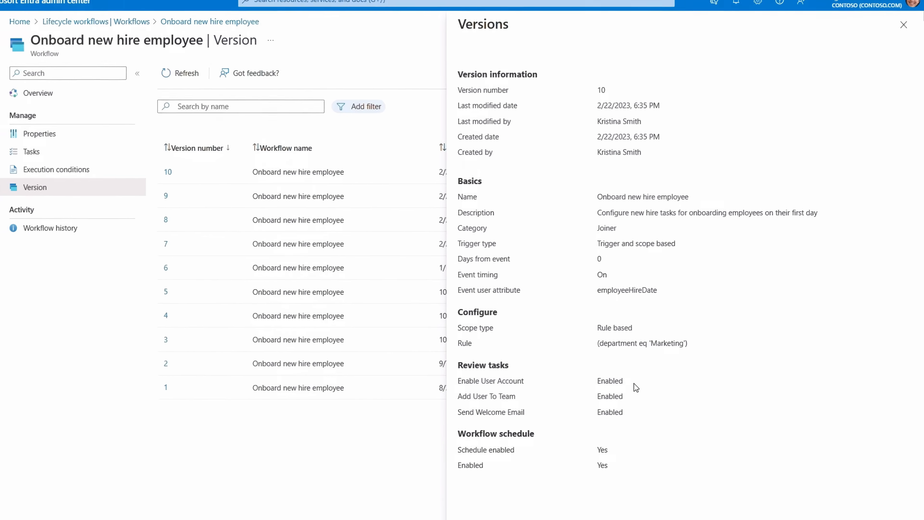
pyautogui.scroll(-3)
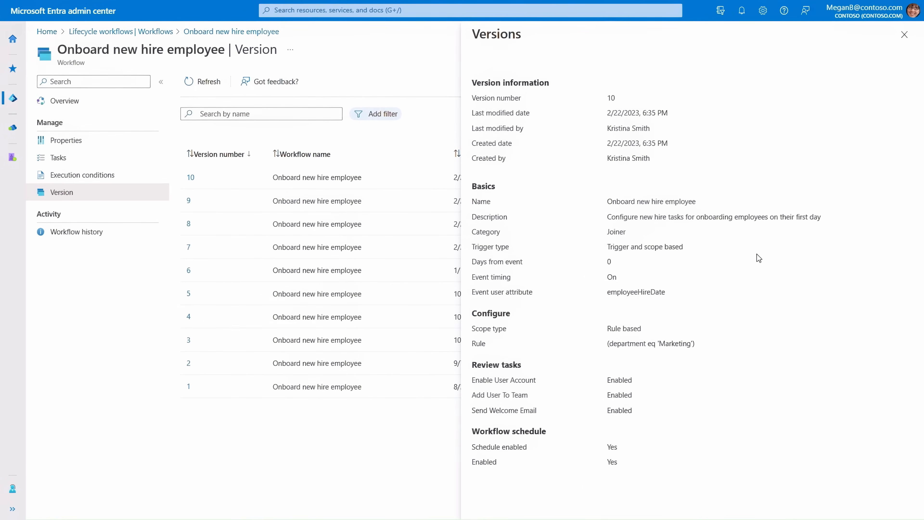
# - Switch to version 7 details, showing a Sales scope rule, five tasks and schedule disabled
pyautogui.click(903, 34)
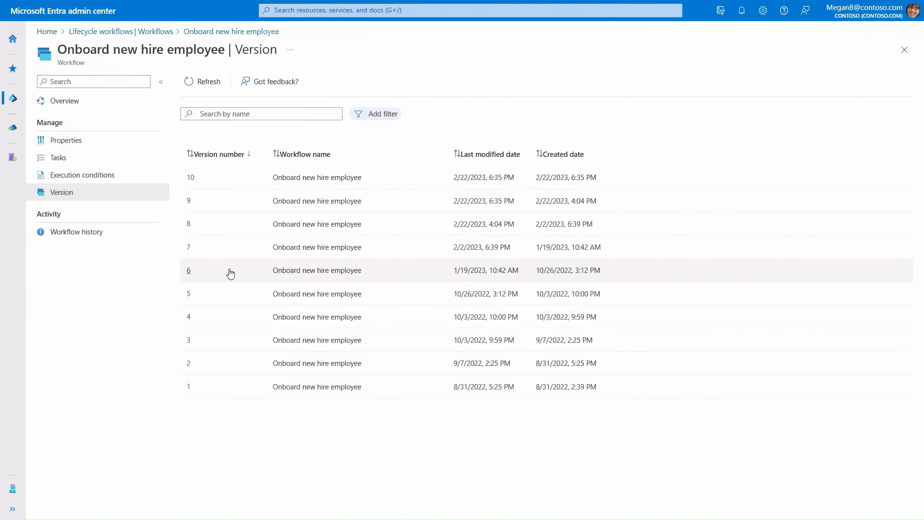
pyautogui.click(188, 270)
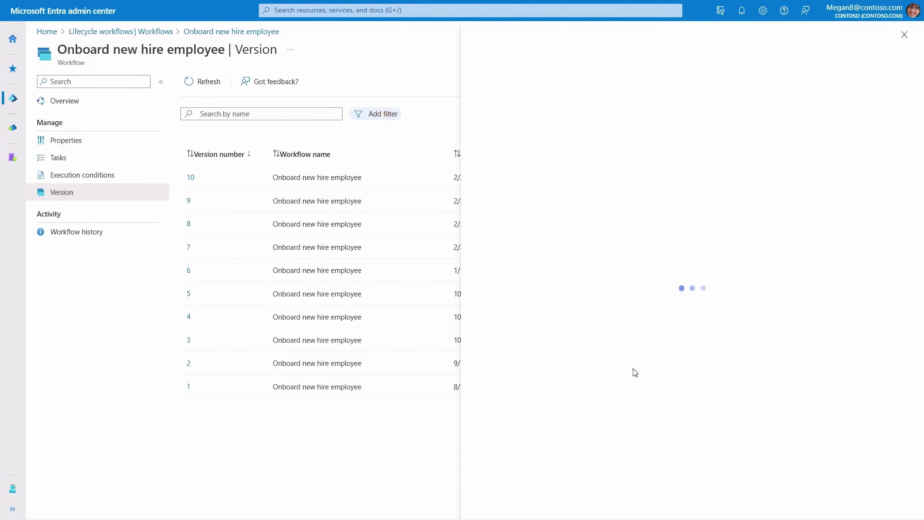
pyautogui.click(188, 246)
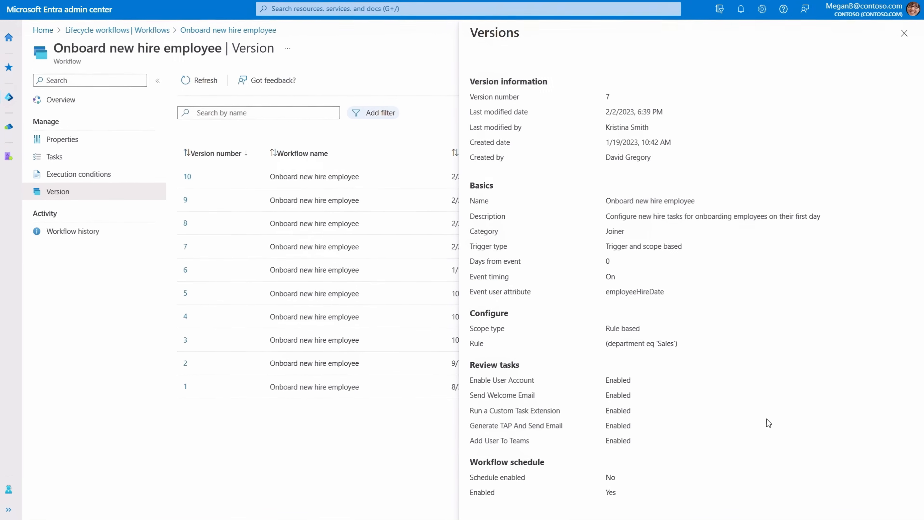